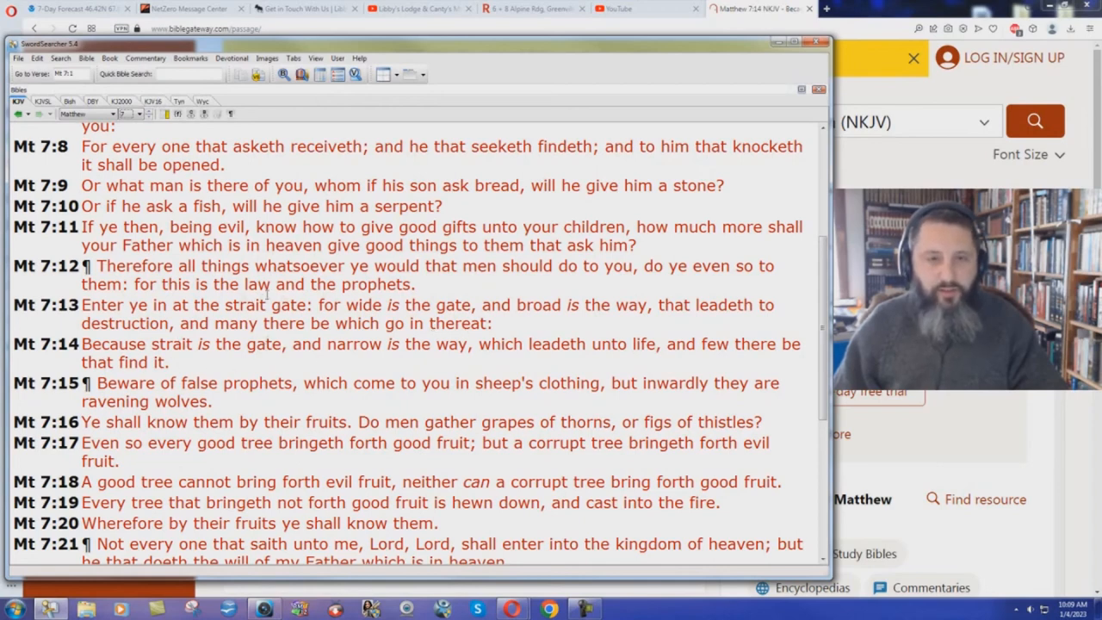
mouse_move(454, 351)
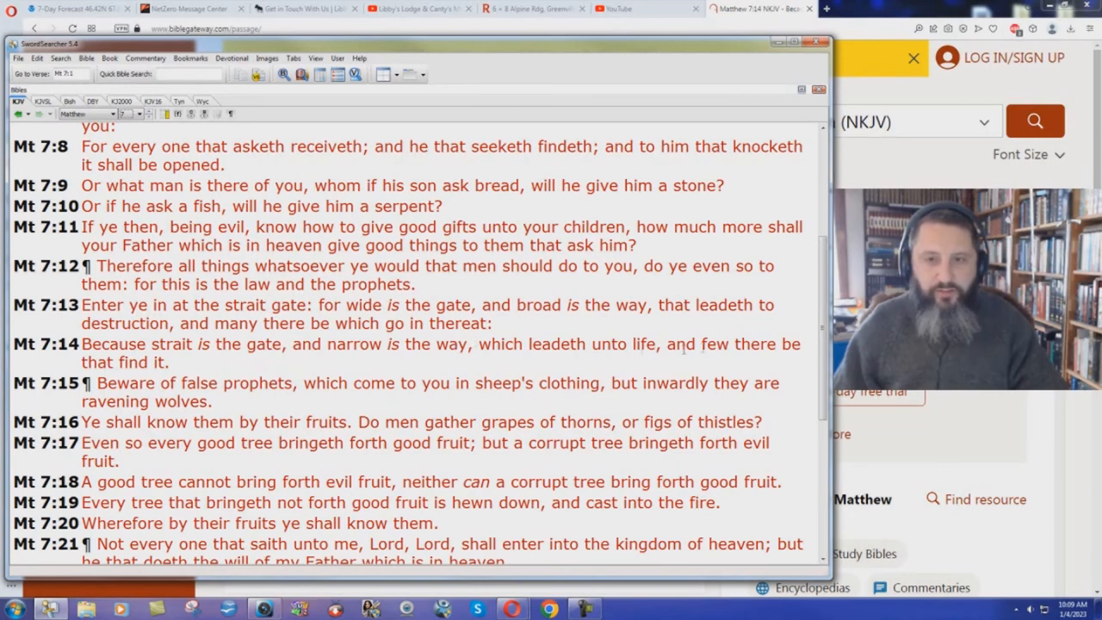
mouse_move(112, 375)
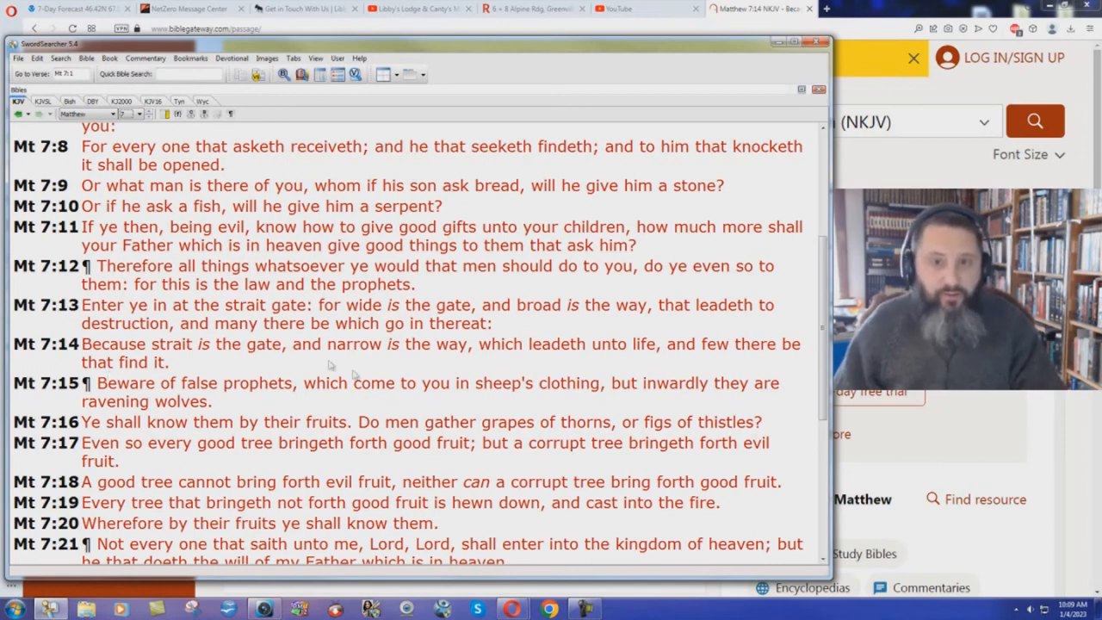
mouse_move(469, 362)
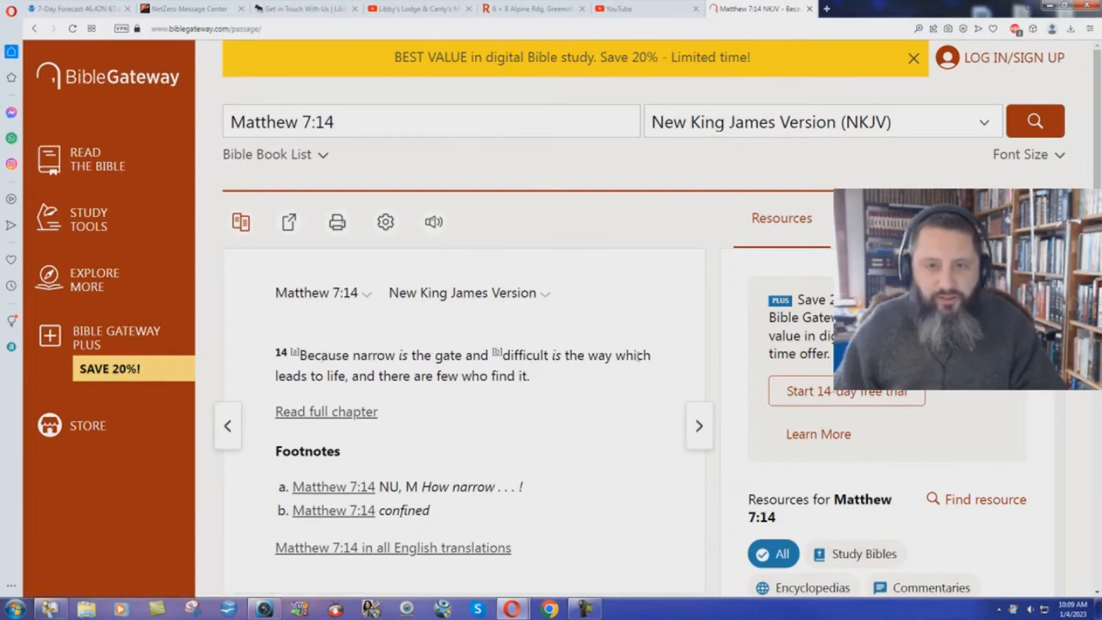
mouse_move(361, 391)
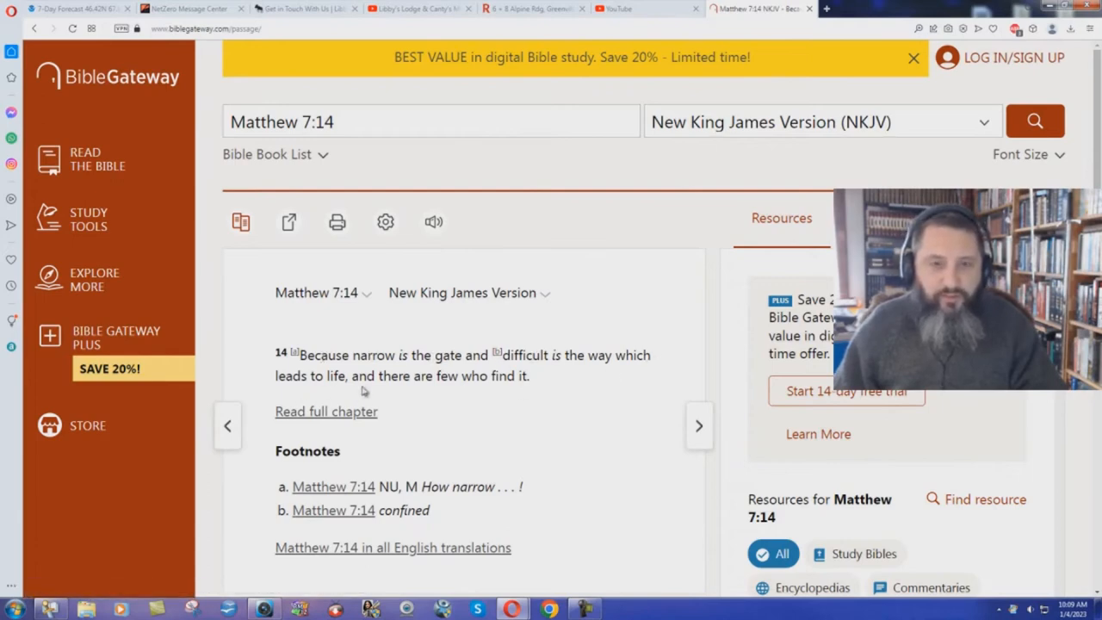
mouse_move(558, 489)
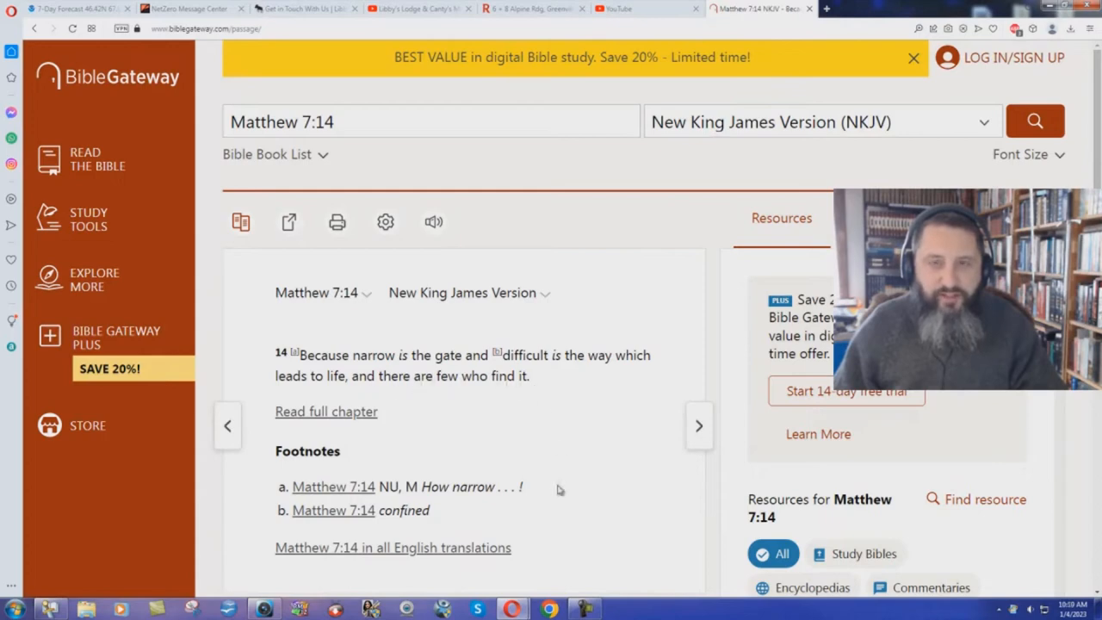
mouse_move(561, 465)
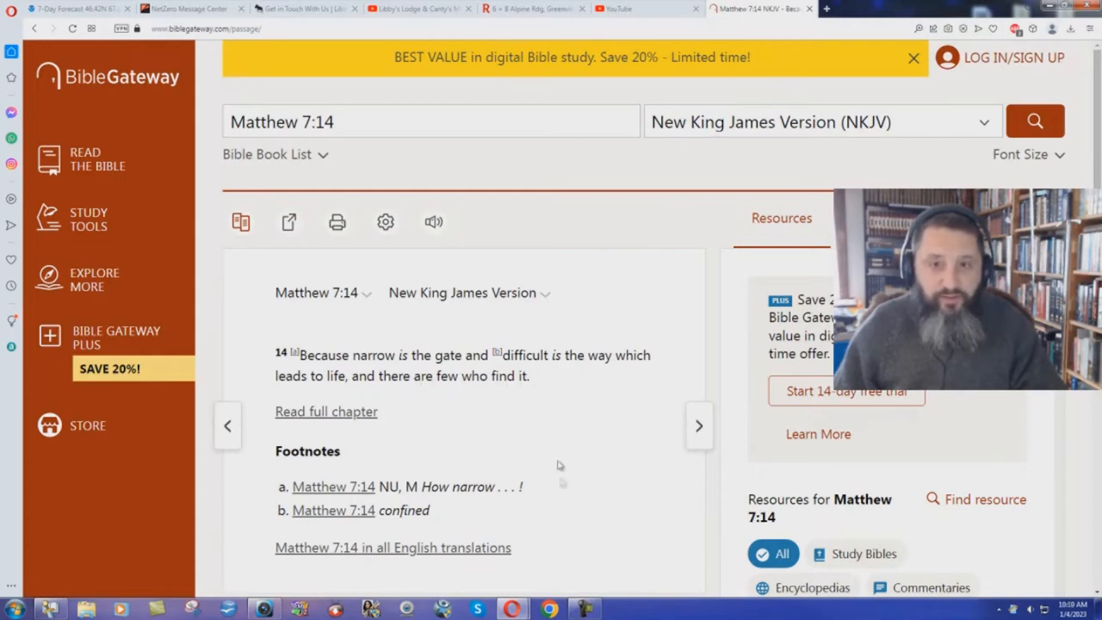